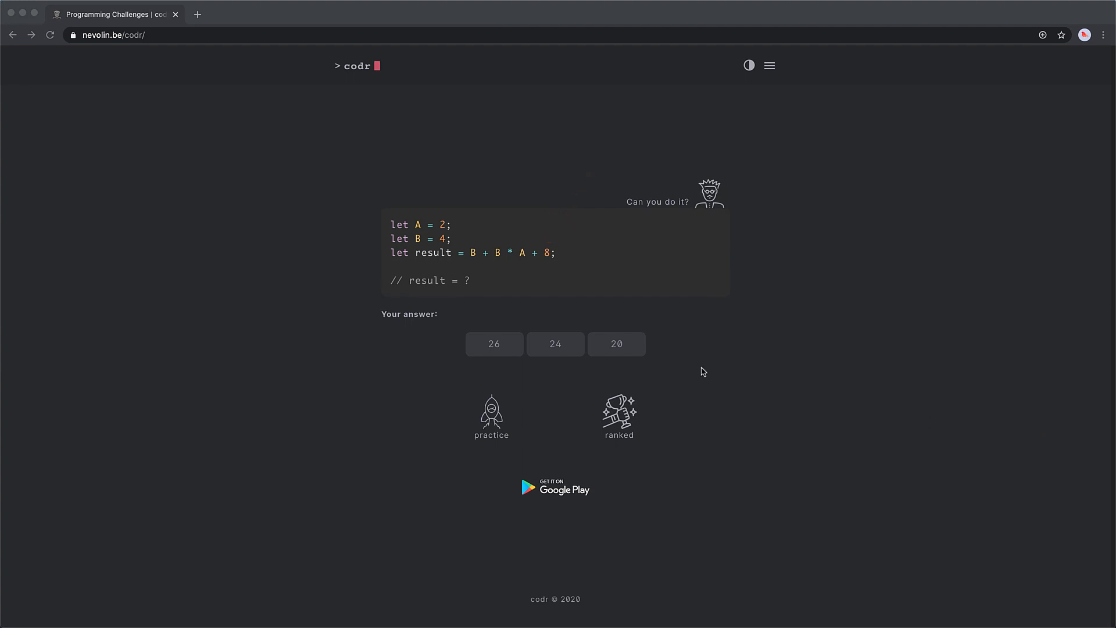
Step: Answer the home-page sample puzzle with 20, then open the beginner practice challenge grid
left_click(616, 343)
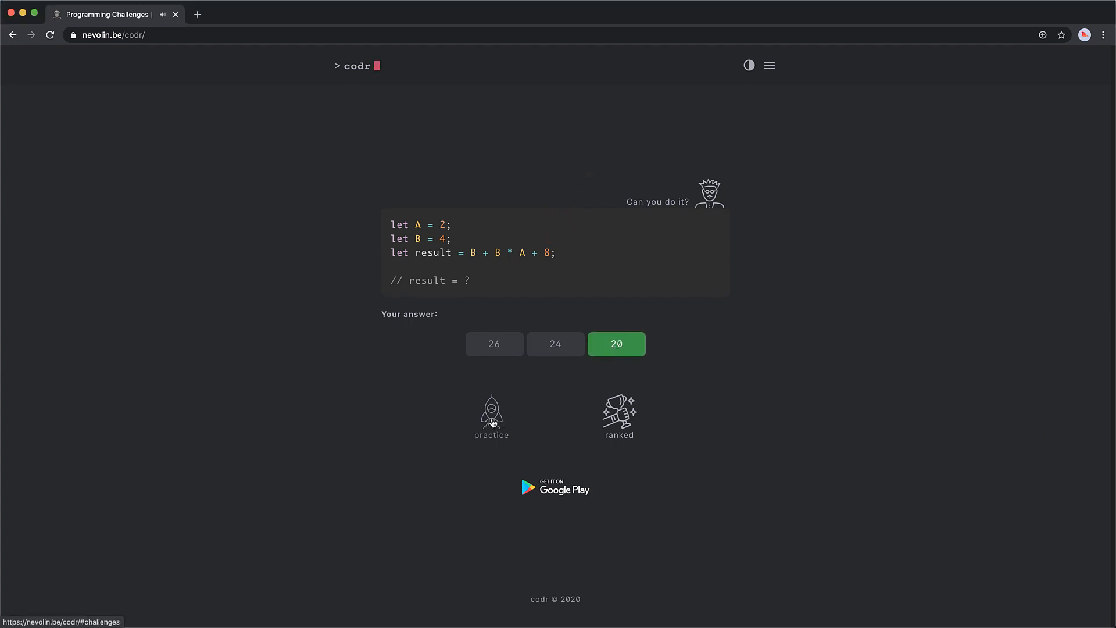
left_click(491, 416)
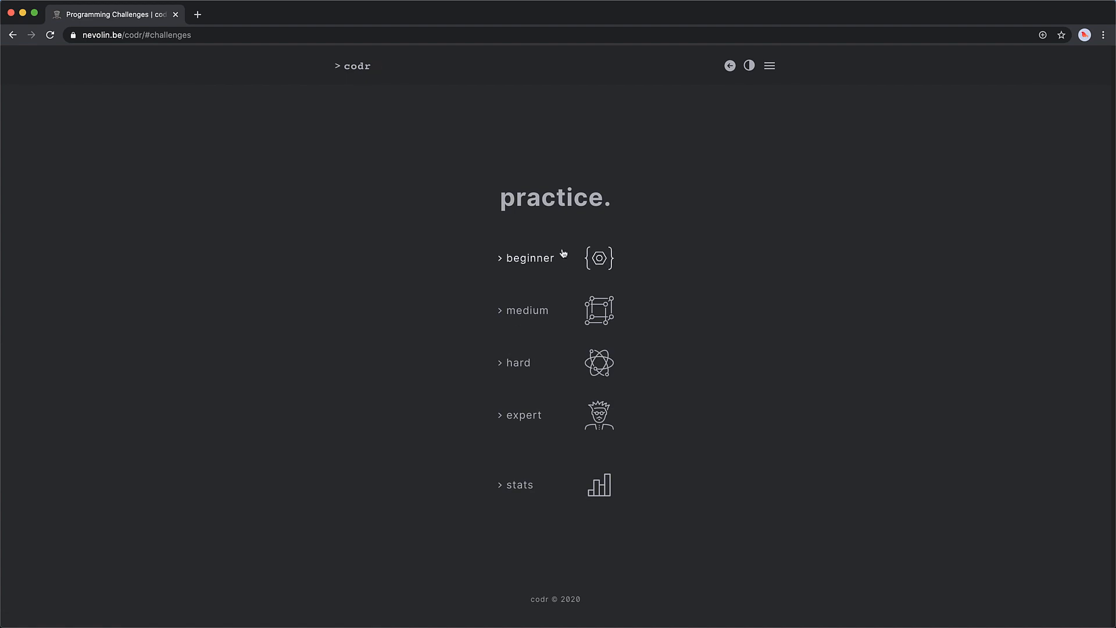
left_click(527, 257)
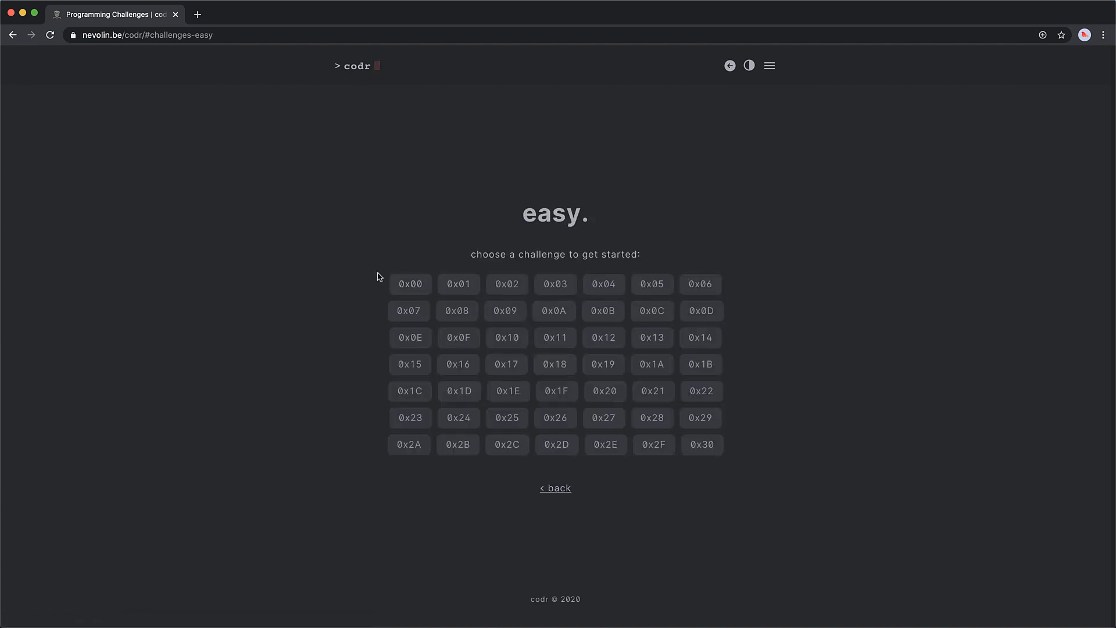
Step: Open easy challenge 0x00, answer 5, and advance to challenge 0x01 on variables
left_click(410, 284)
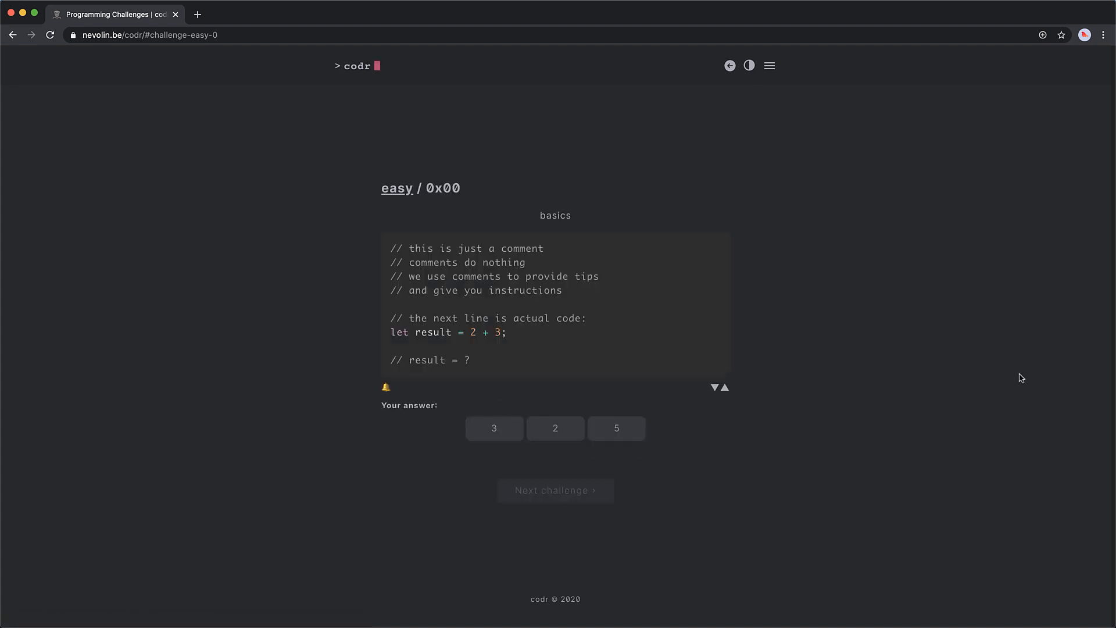
left_click(730, 66)
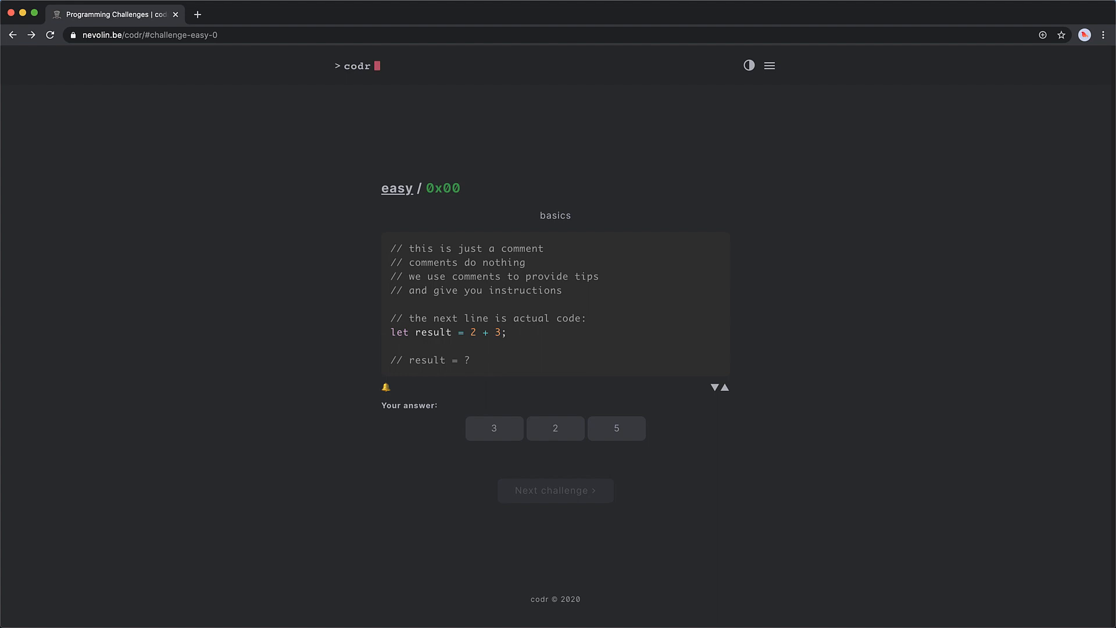
left_click(616, 427)
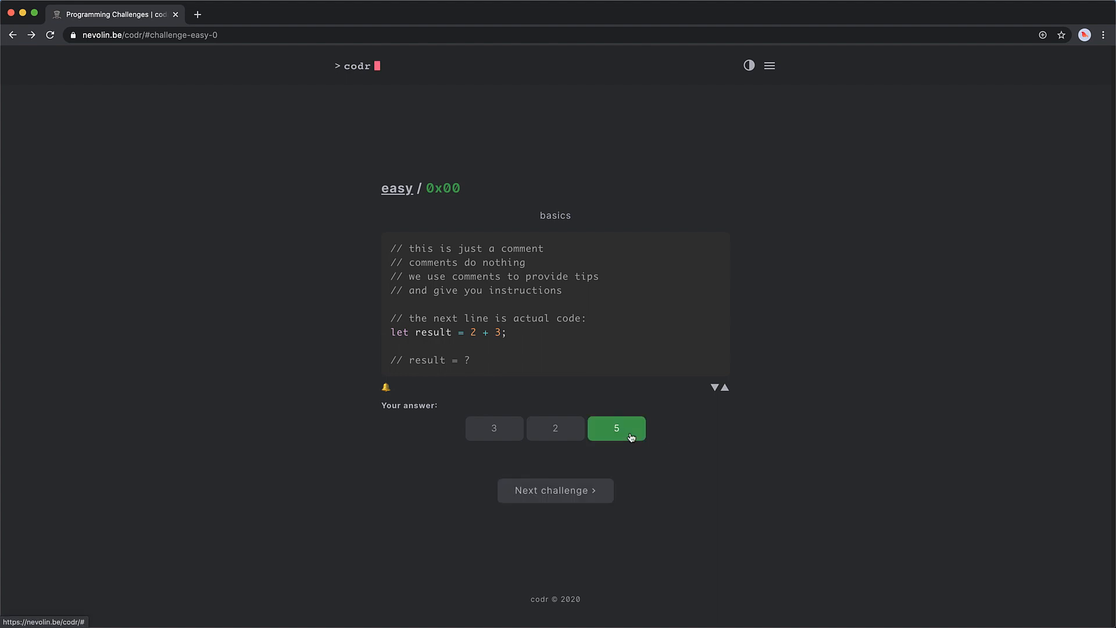
left_click(555, 491)
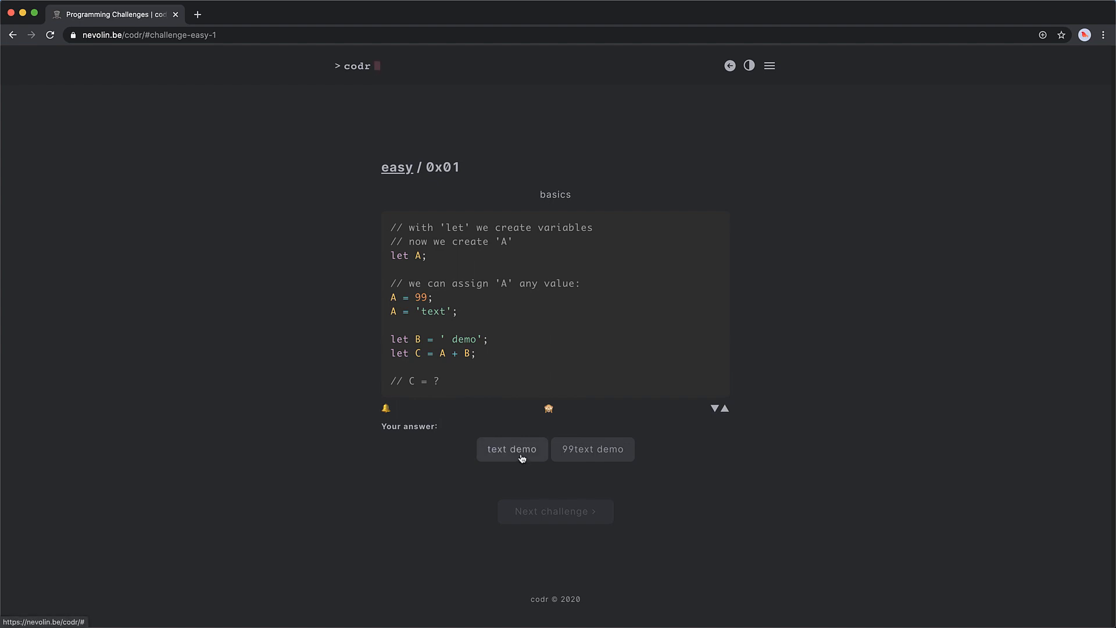
Step: Reach challenge 0x02, answer 8, and advance to arithmetic-order challenge 0x03
left_click(511, 449)
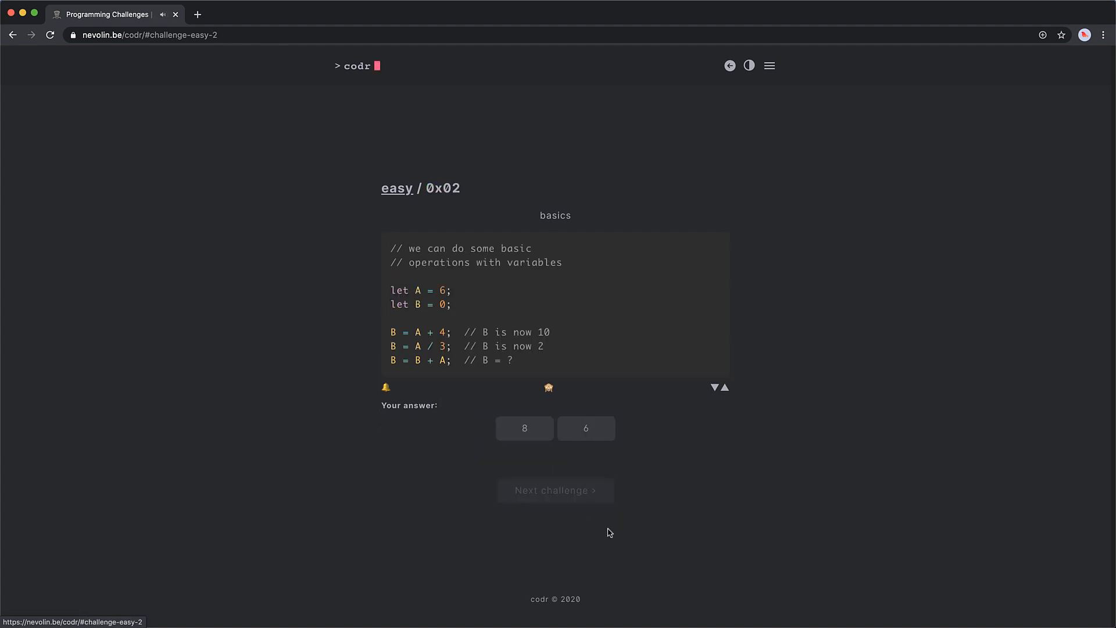
mouse_move(1030, 571)
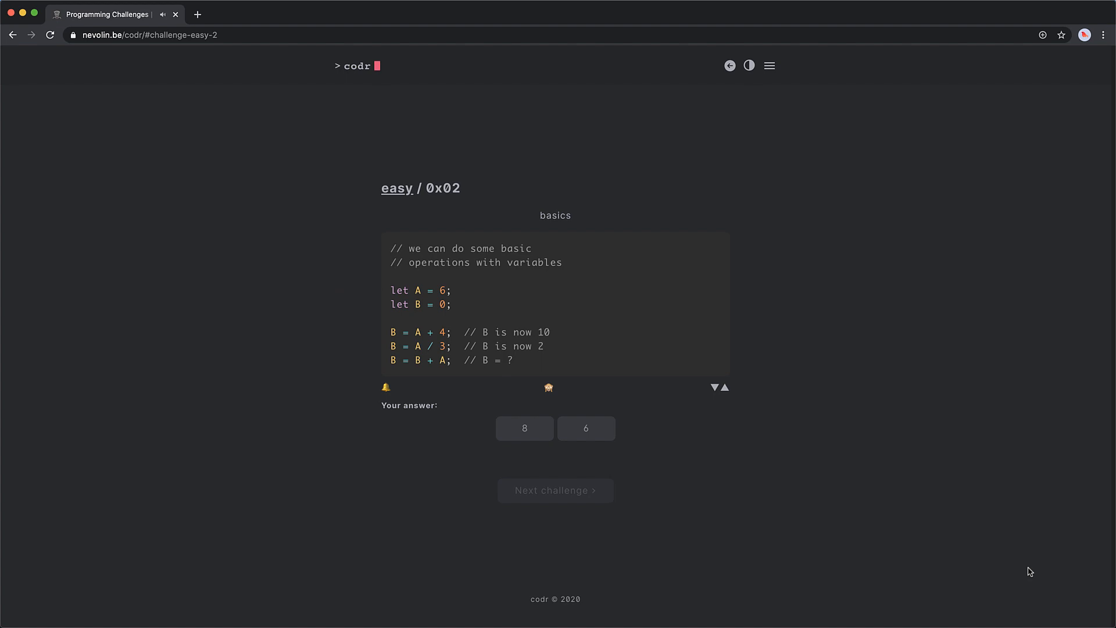
left_click(523, 428)
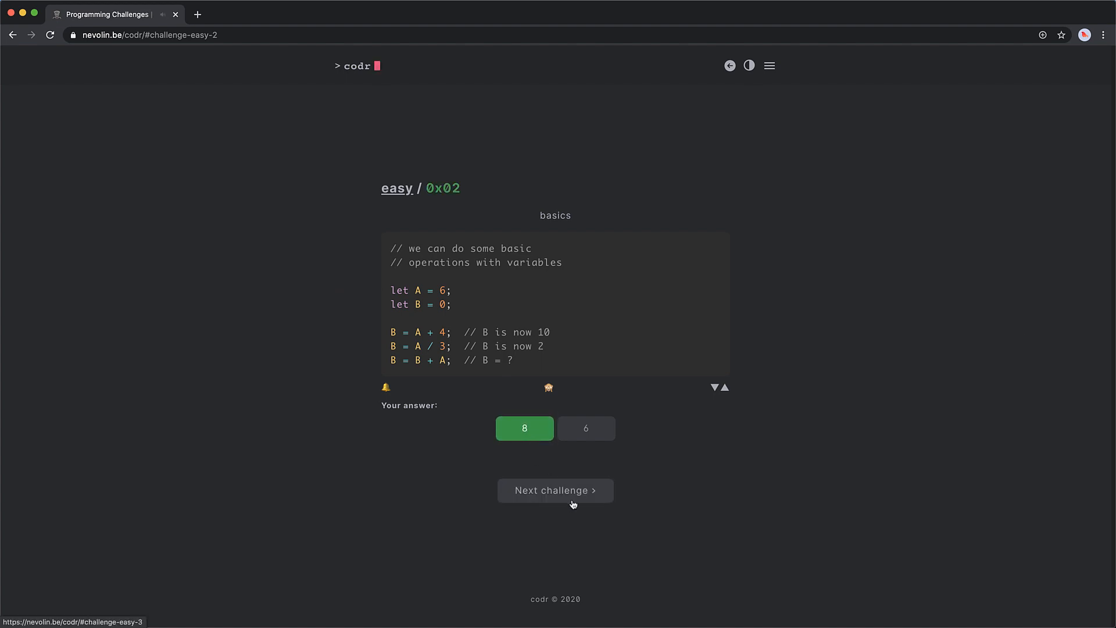
left_click(554, 490)
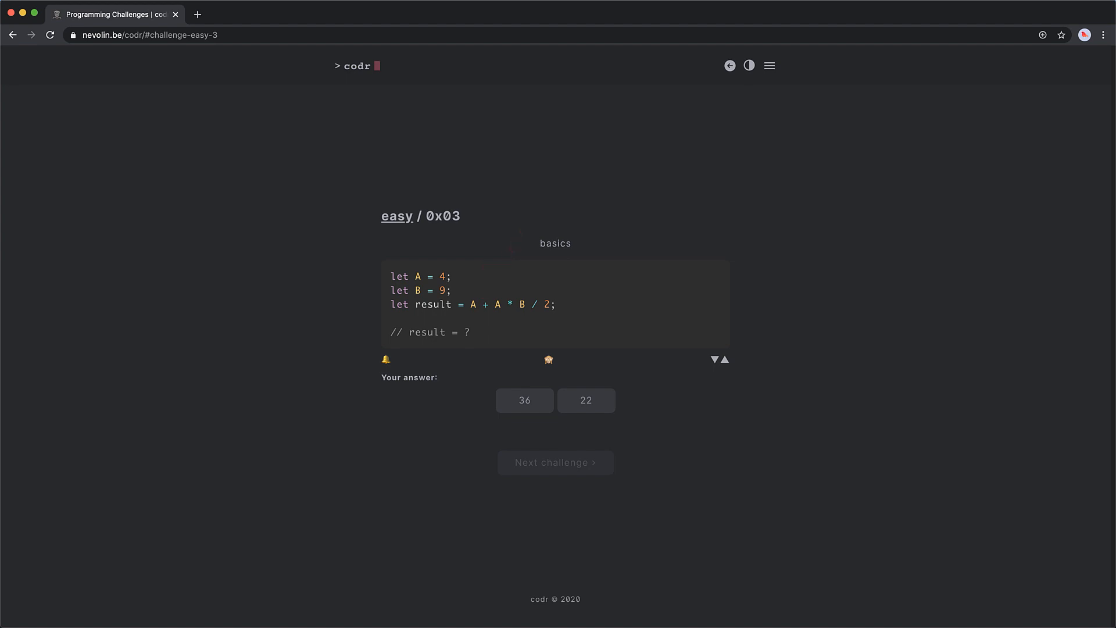
Step: Pass challenge 0x03 and answer challenge 0x04 with 6
left_click(586, 399)
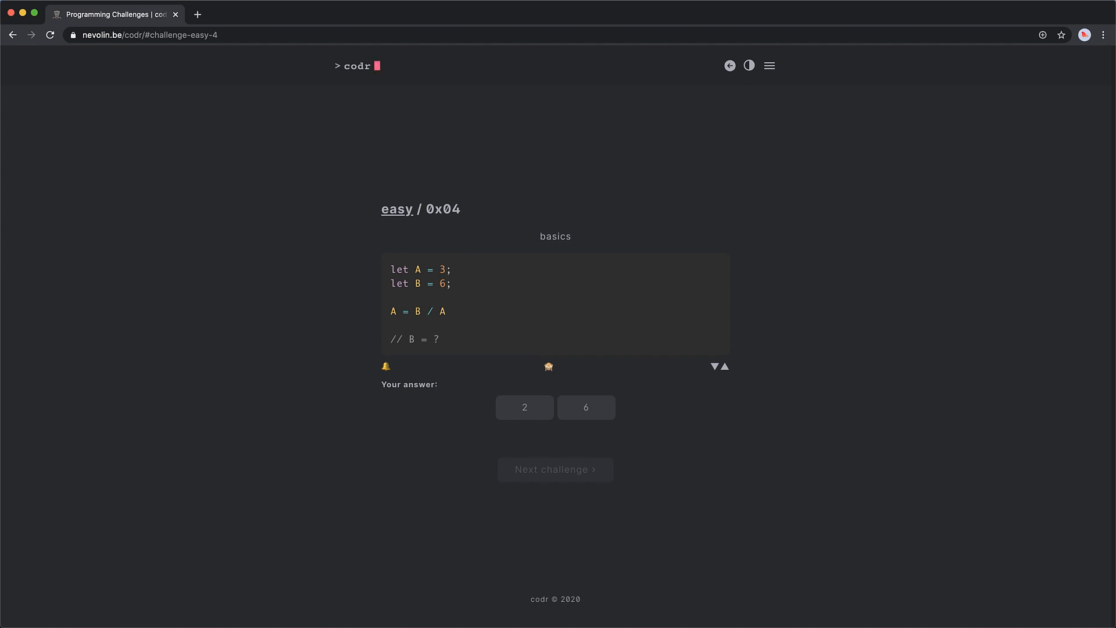
left_click_drag(459, 316, 533, 315)
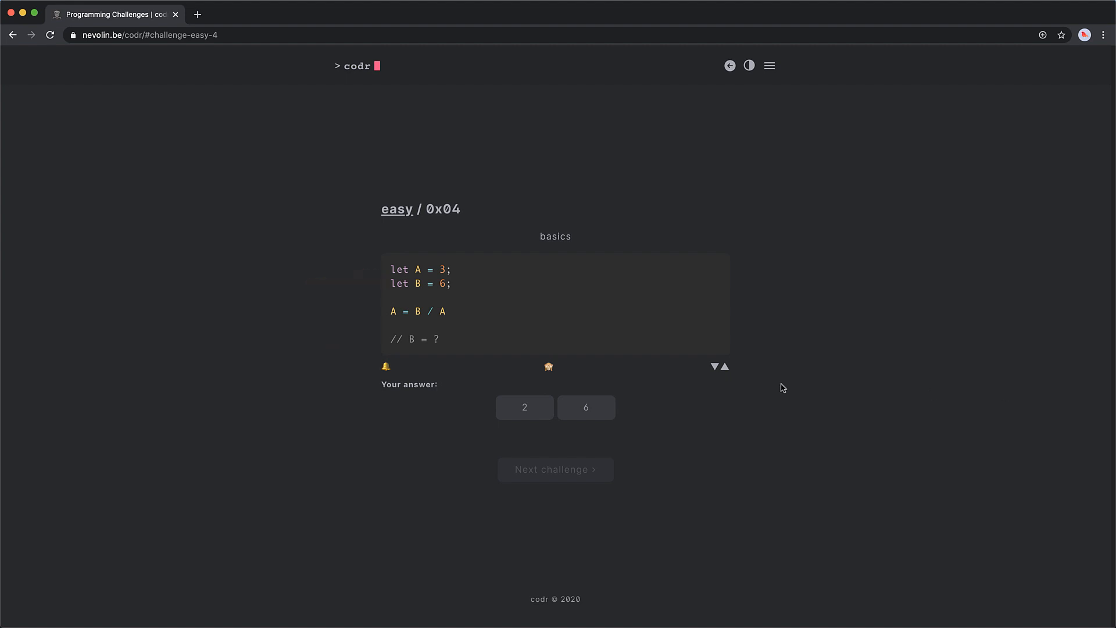
left_click(586, 407)
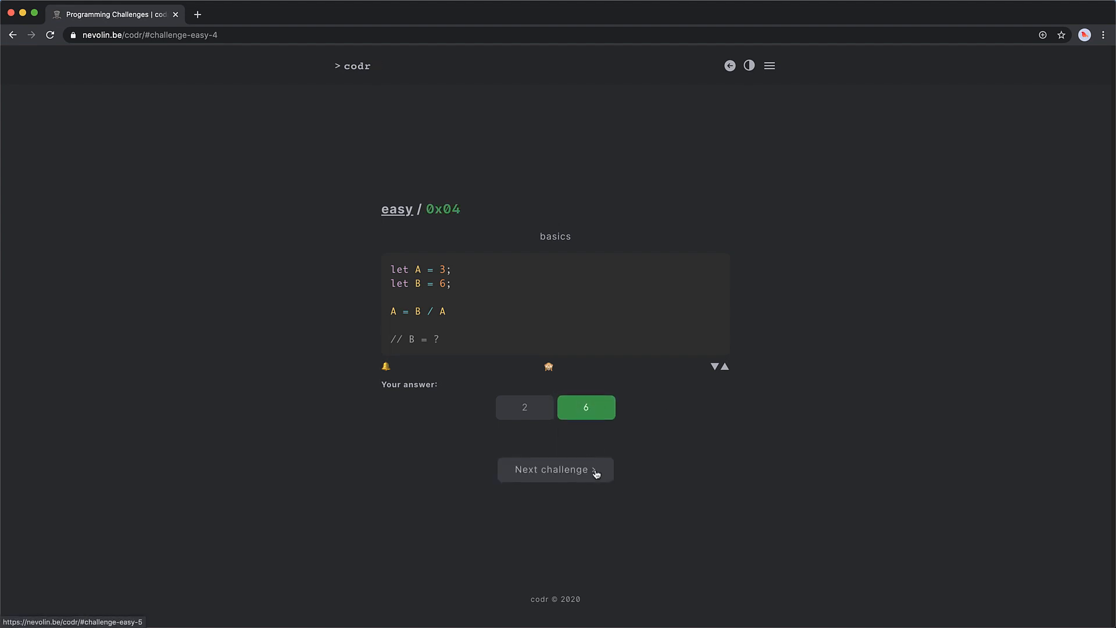
Step: Open compound-assignment challenge 0x05 and answer 2
left_click(555, 469)
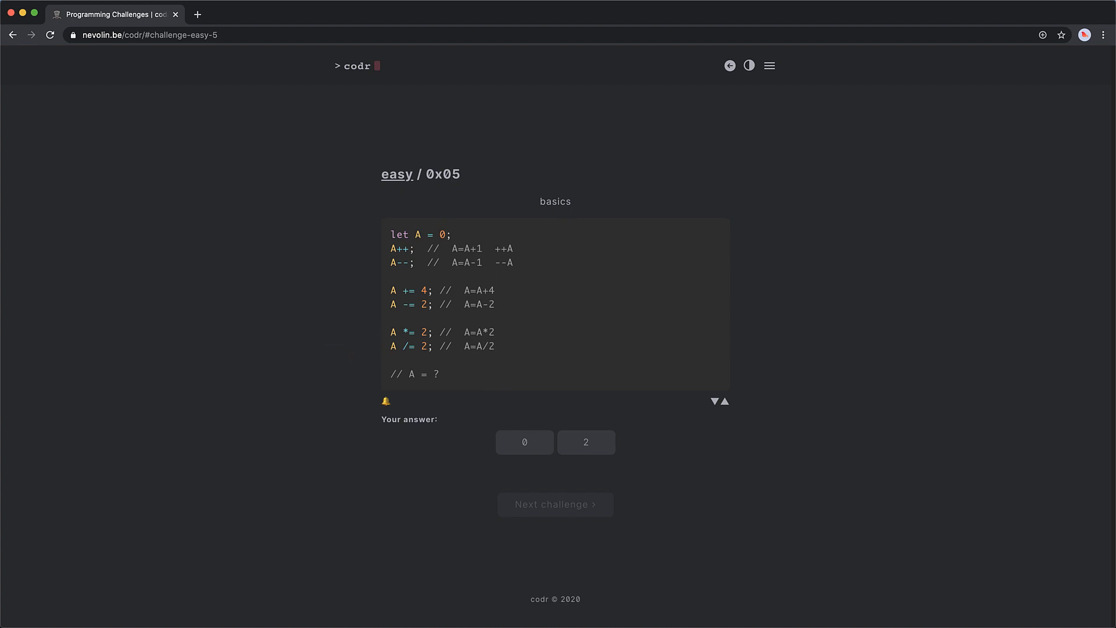
left_click(585, 441)
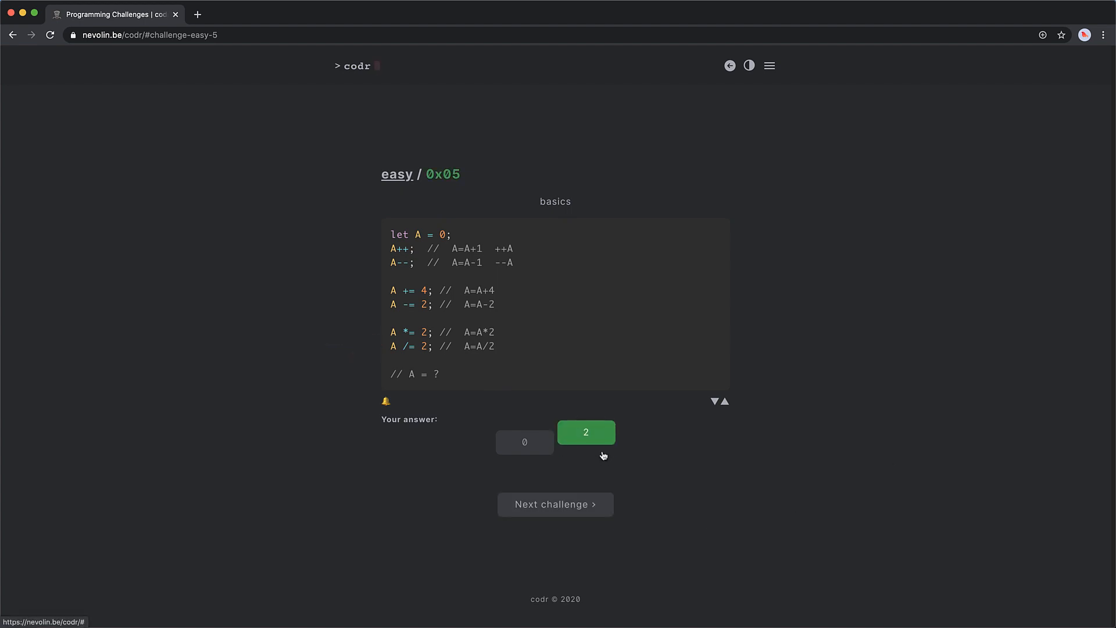
Step: Open challenge 0x06, answer 'this is easy', and advance to string-concatenation challenge 0x07
left_click(585, 432)
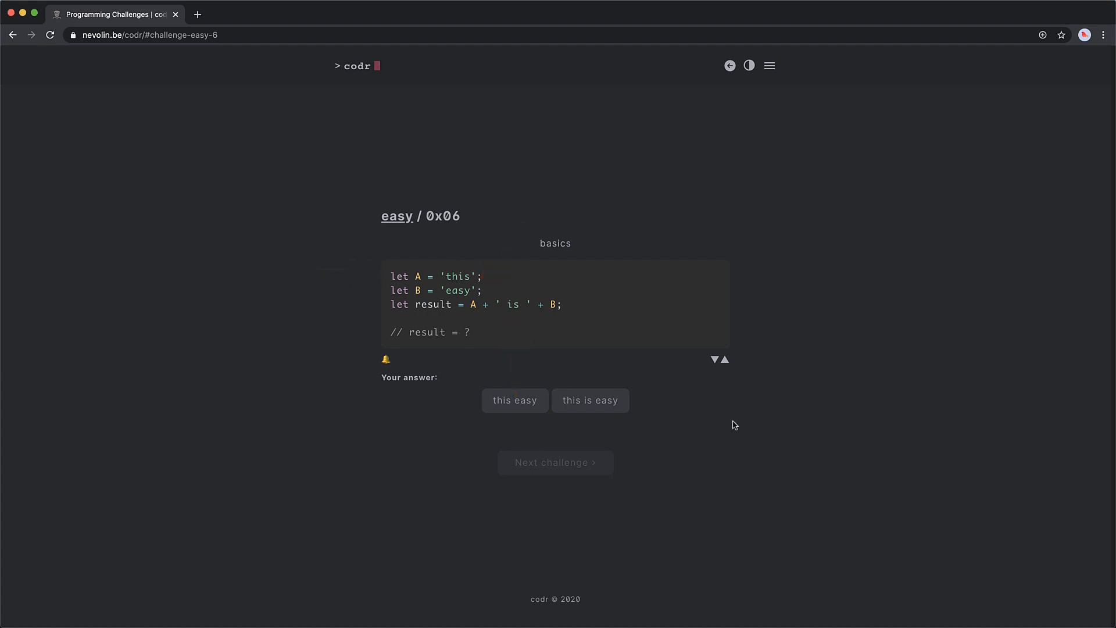
left_click(590, 400)
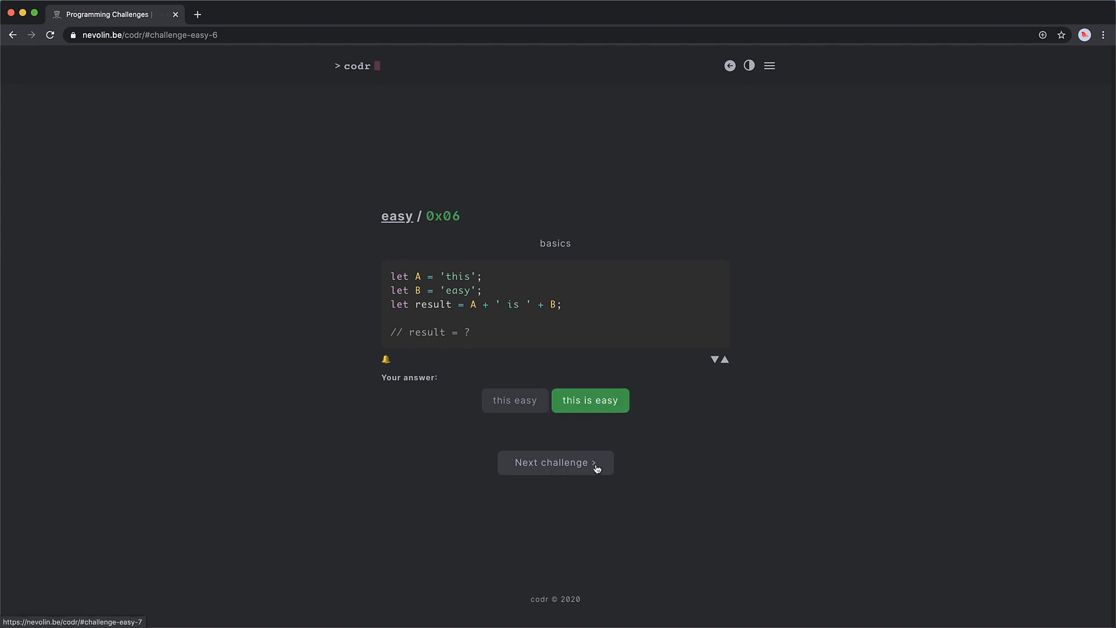
left_click(555, 463)
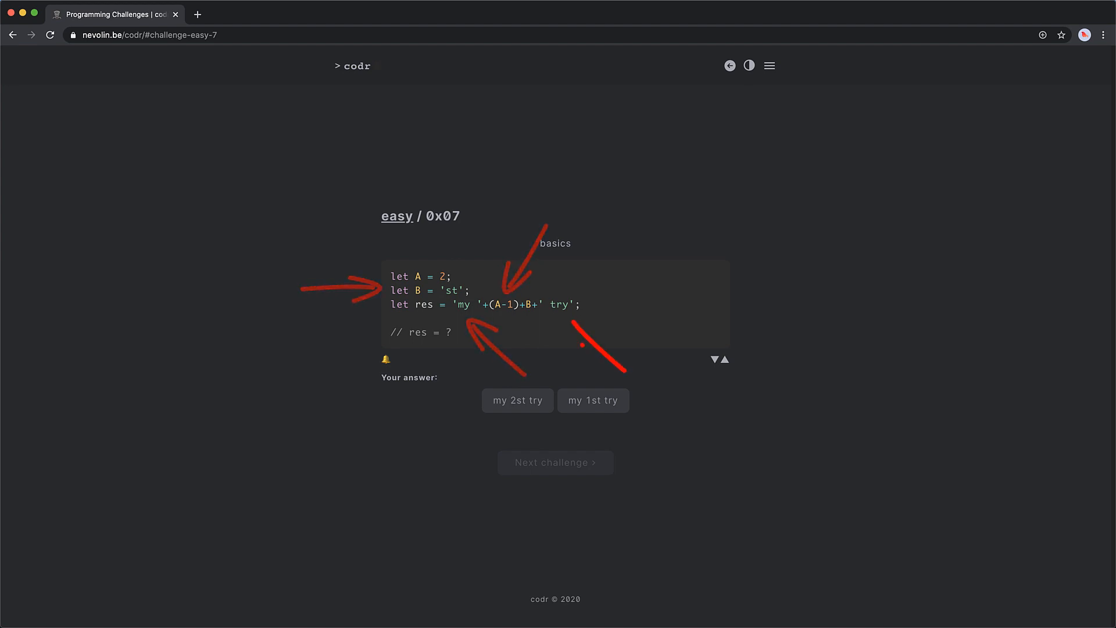
Step: Pass challenge 0x07 and answer challenge 0x08 with 'my 11nd try'
left_click(593, 399)
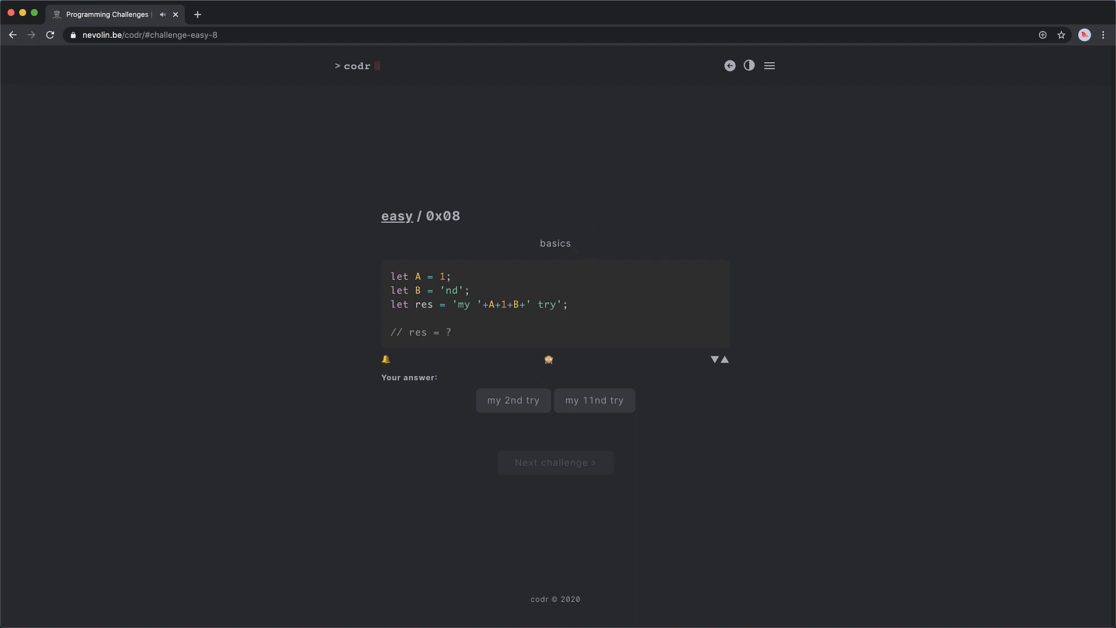
left_click(594, 400)
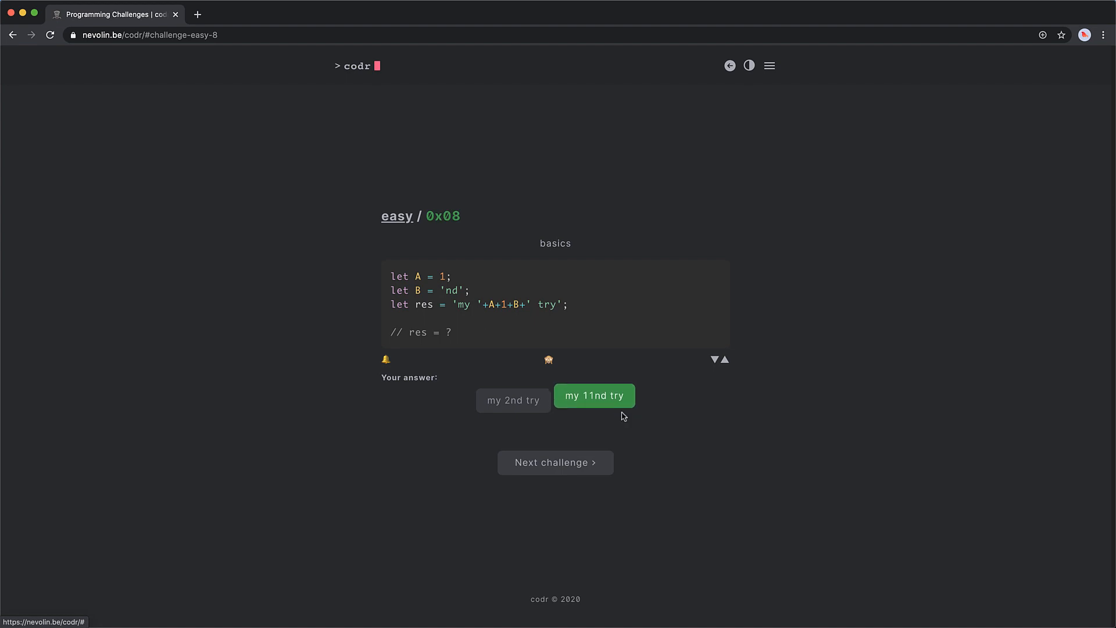
Step: Open if/else challenge 0x09 and answer 3
left_click(555, 462)
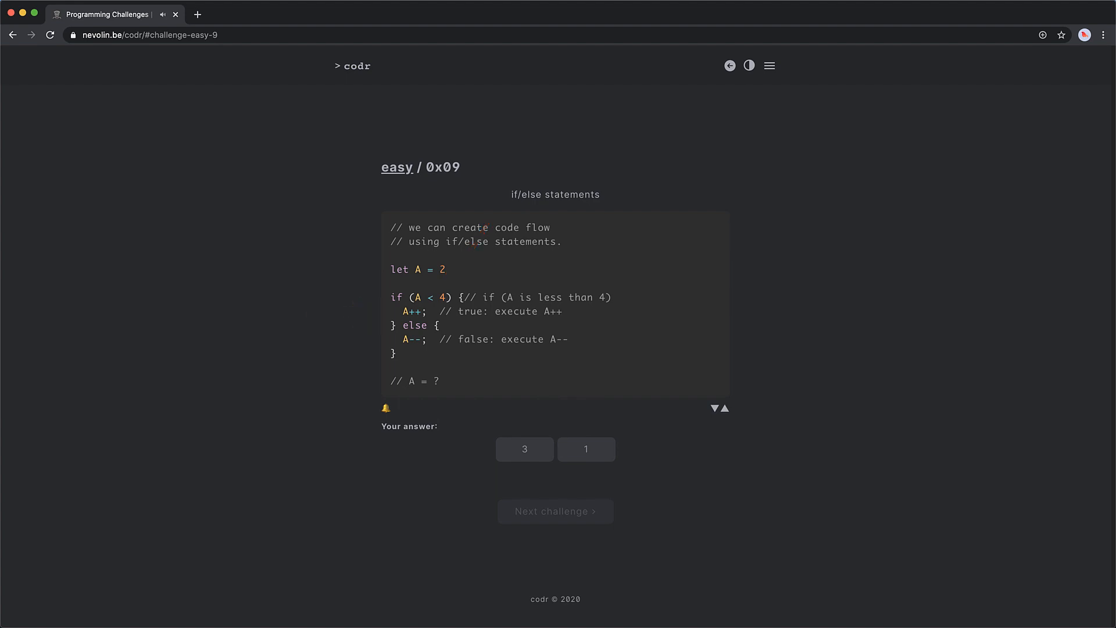
left_click(523, 449)
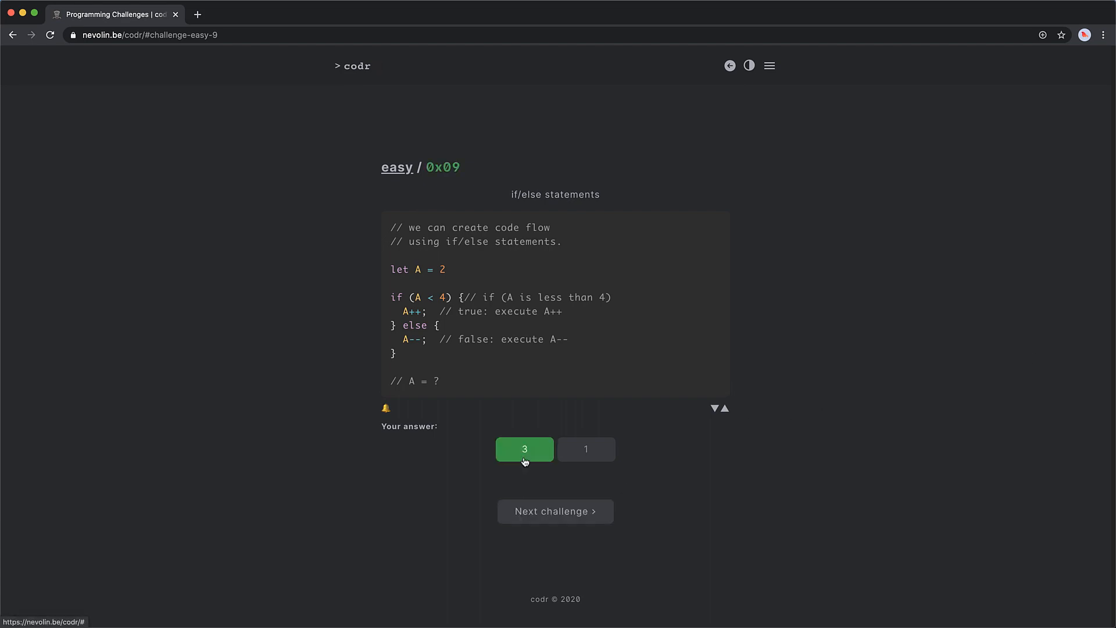